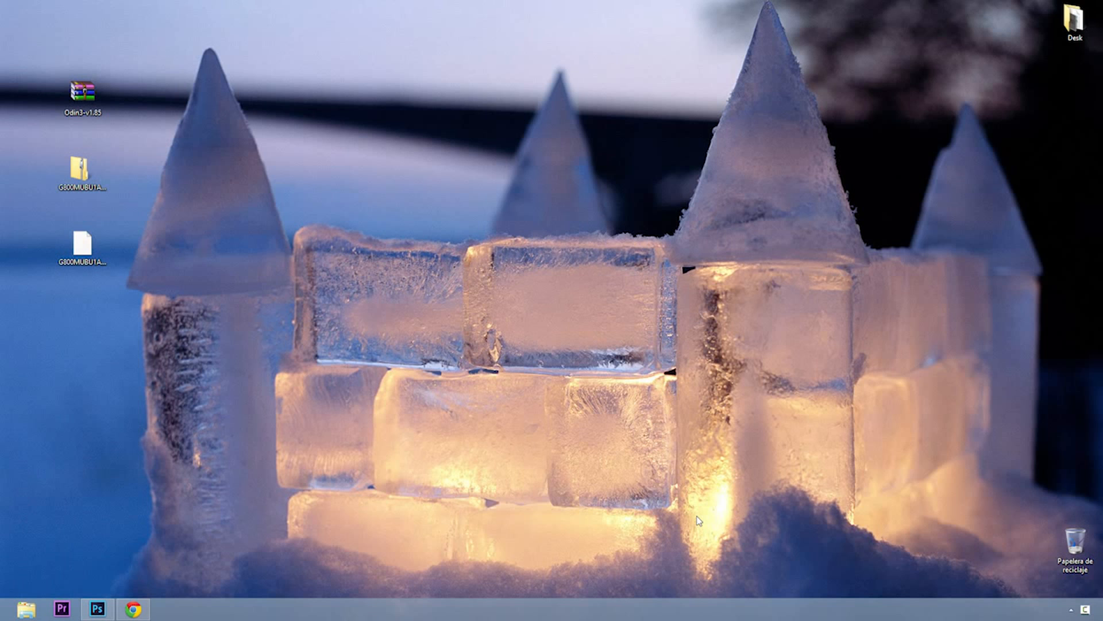
# Launch Chrome from the taskbar to reach the SamMobile firmware page.
pyautogui.click(133, 608)
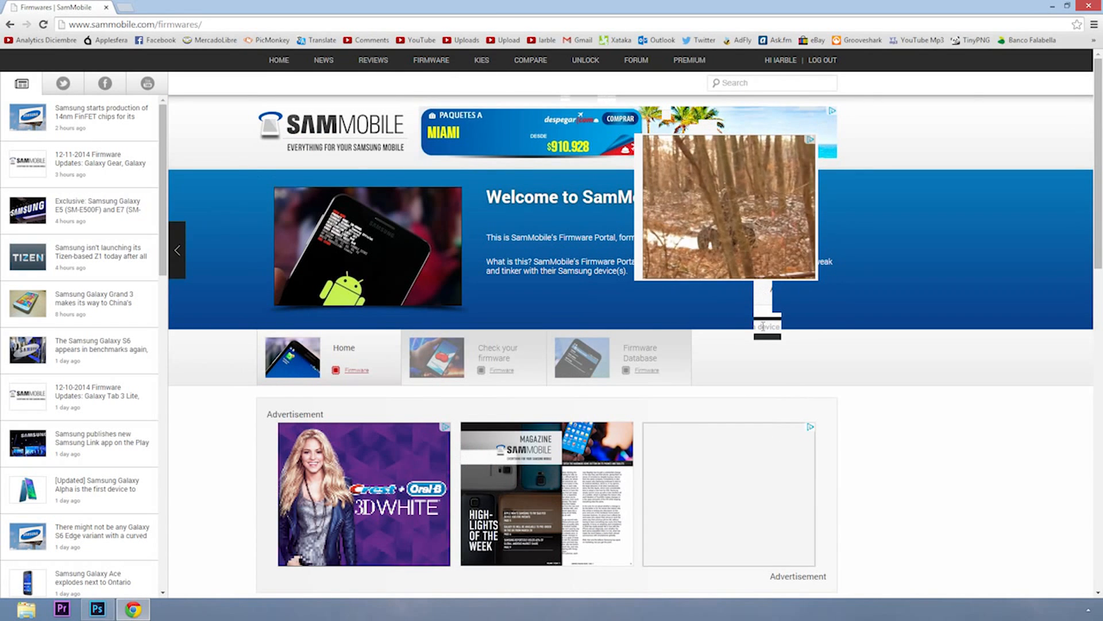
# Search the Firmware section for 'sm-g800m' and pick the Colombia build G800MUBU1ANL1.
pyautogui.scroll(-3)
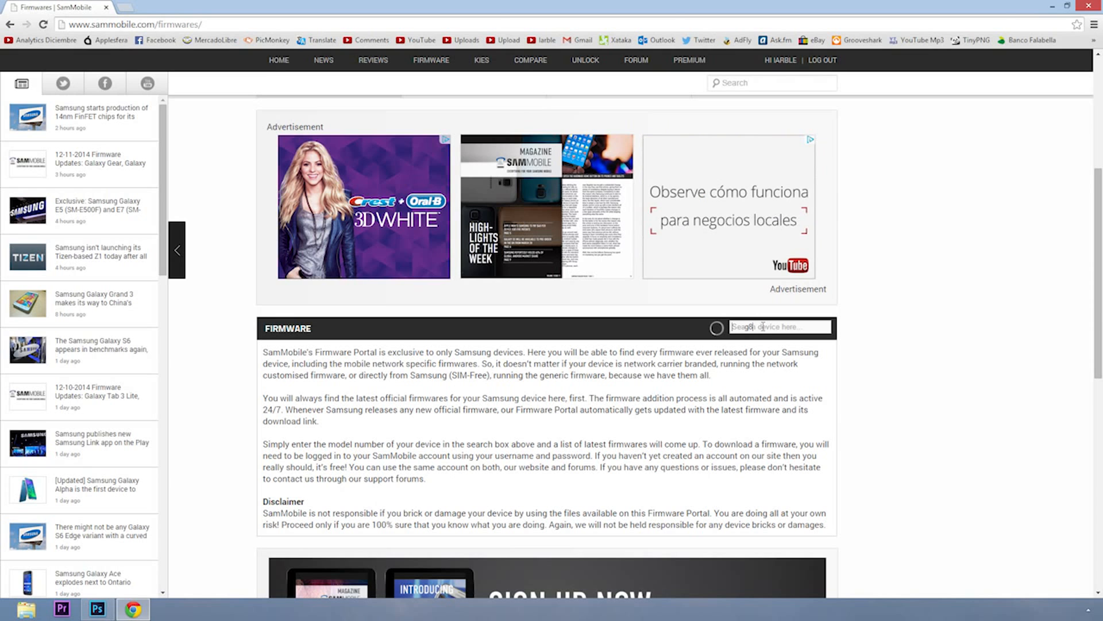
pyautogui.write('sm-g800m')
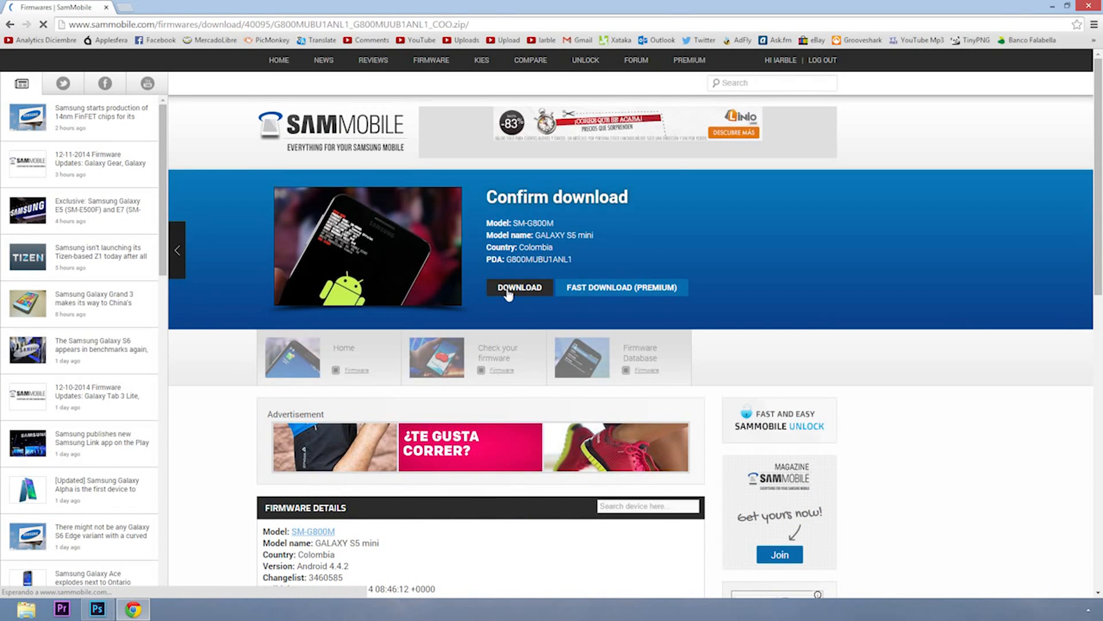
# Start downloading the SM-G800M Colombia firmware via the DOWNLOAD buttons.
pyautogui.click(519, 288)
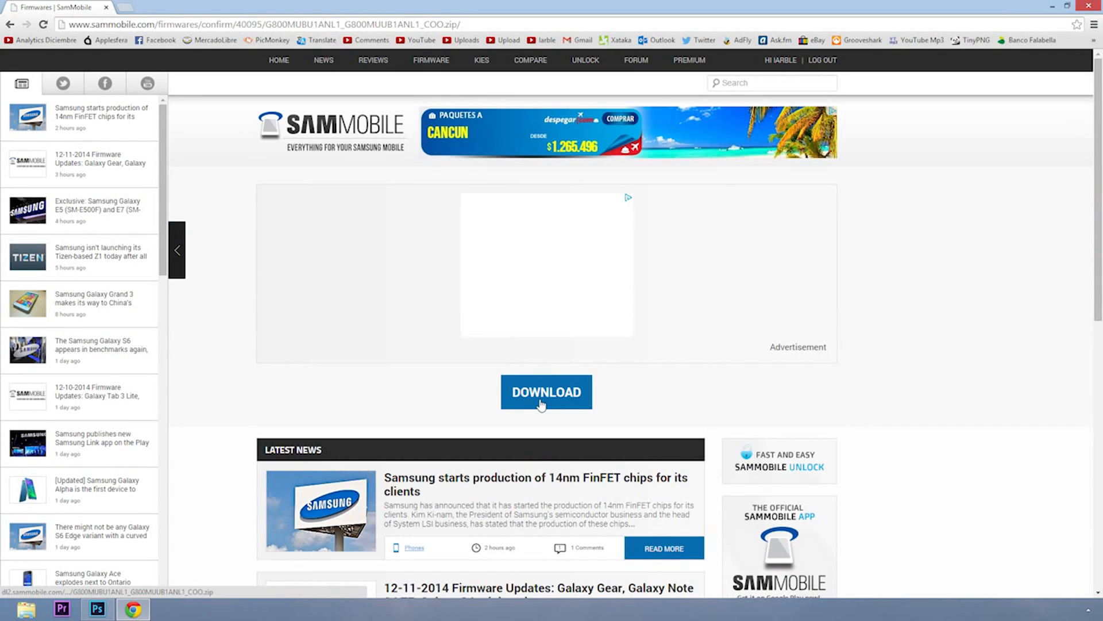
pyautogui.click(546, 391)
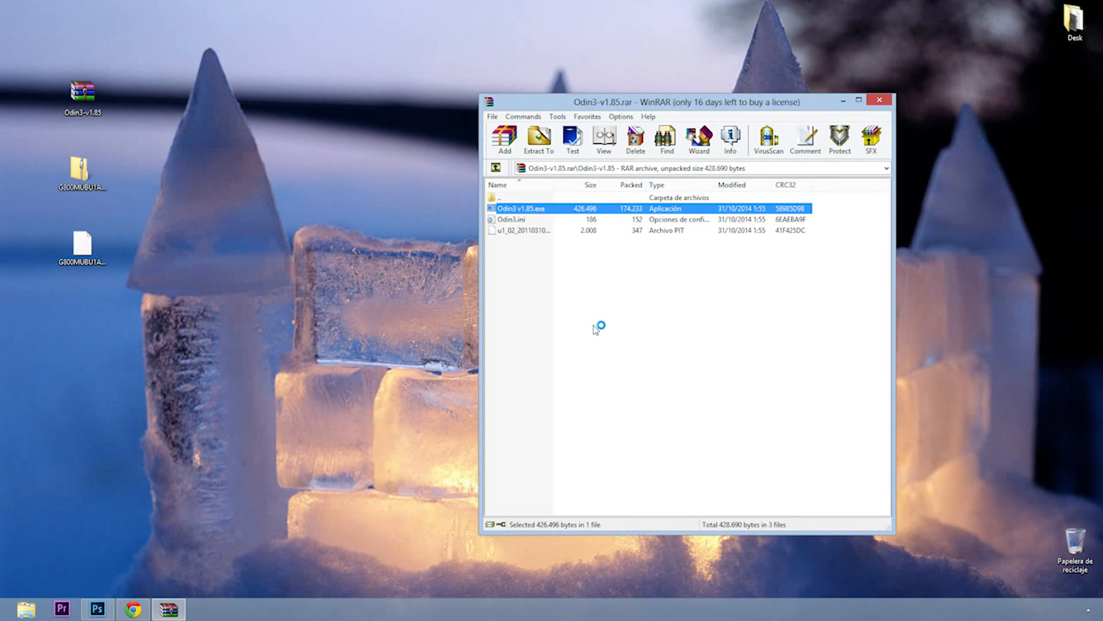
# Run Odin3 v1.85.exe and load the G800MUBU1ANJ3 HOME.tar.md5 from the desktop into BOOTLOADER.
pyautogui.doubleClick(521, 208)
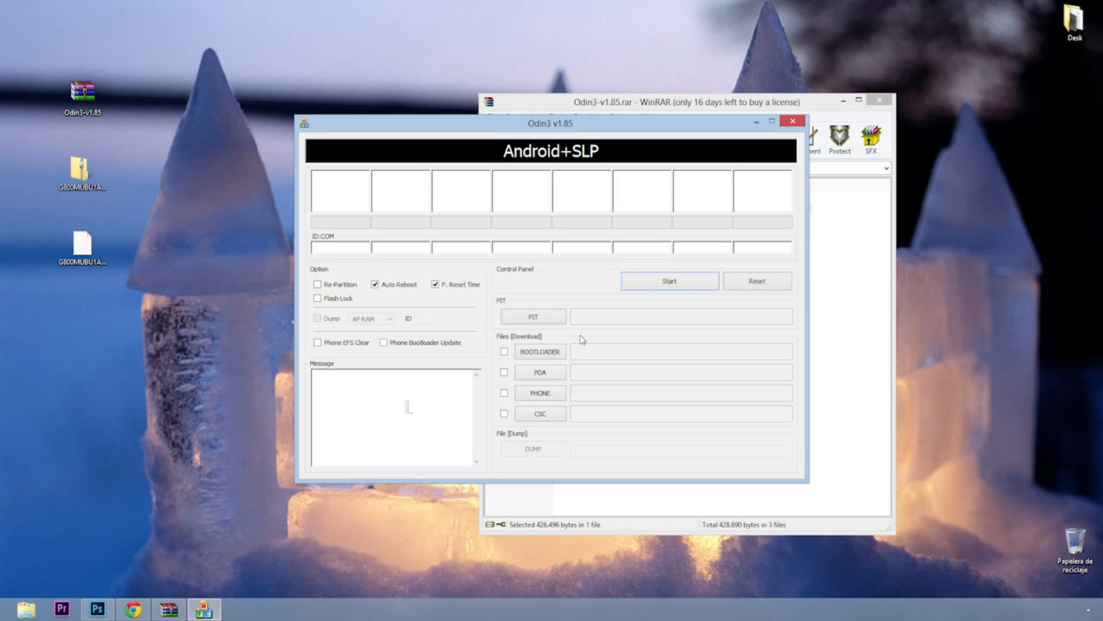
pyautogui.click(539, 351)
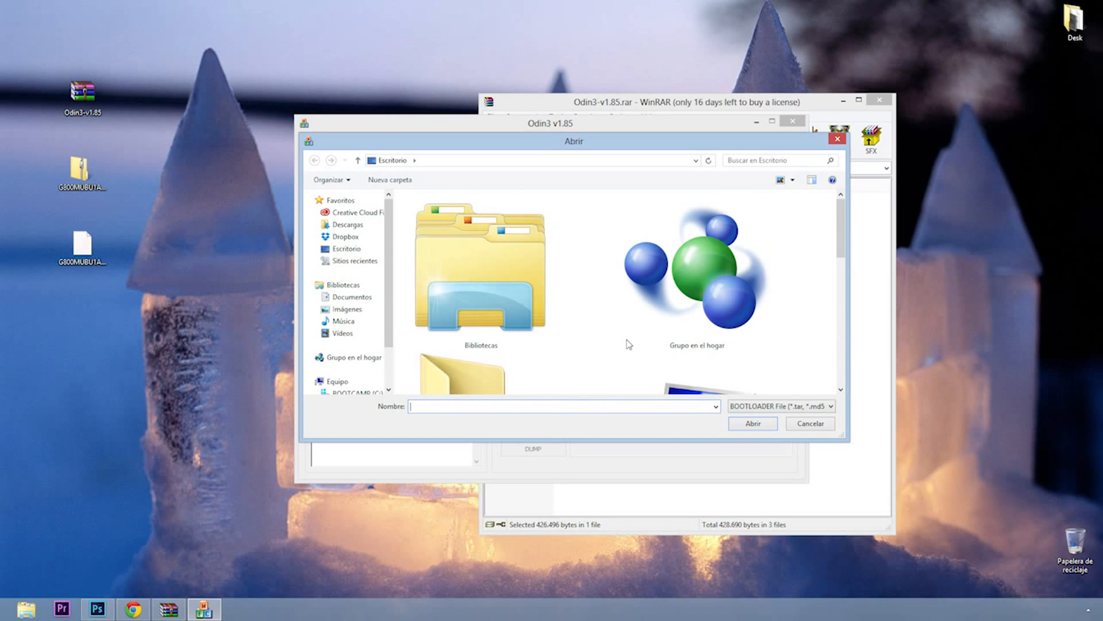
pyautogui.click(479, 299)
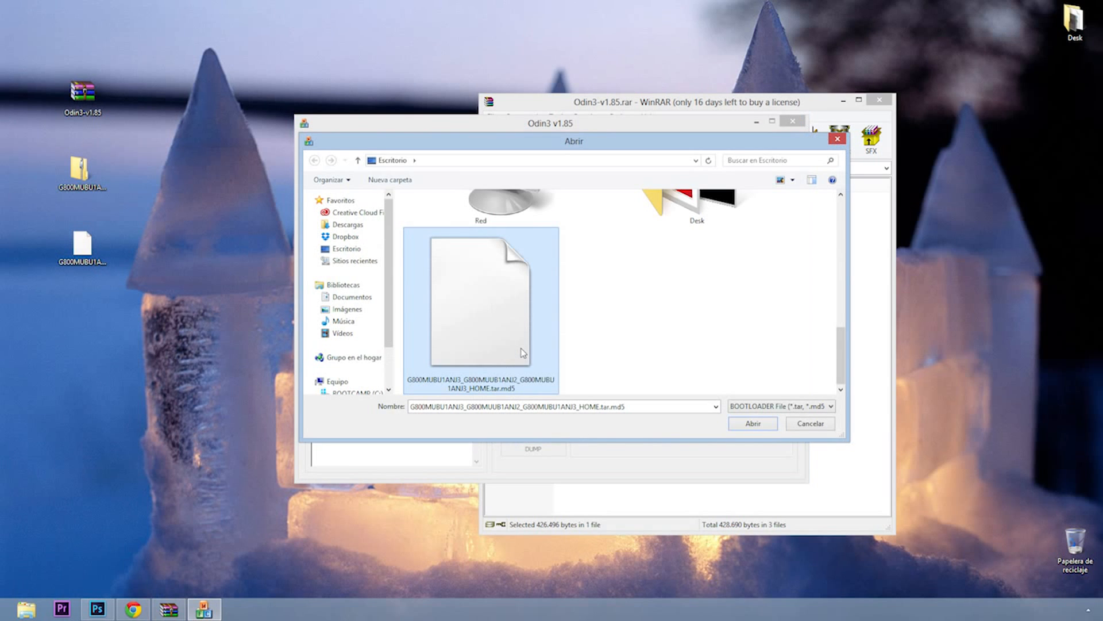
pyautogui.click(752, 423)
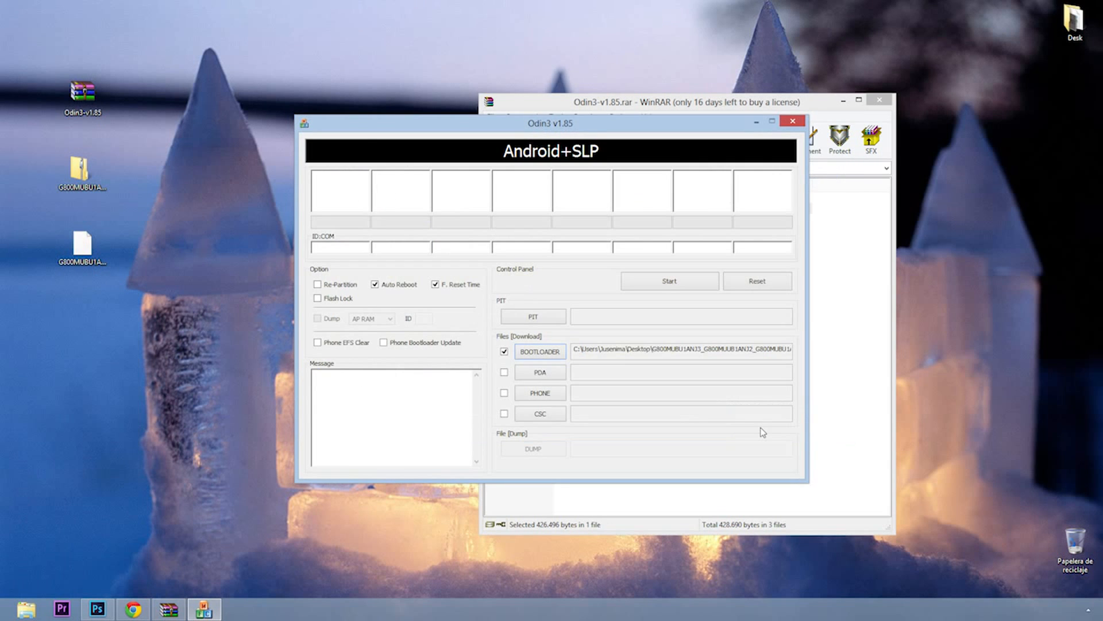